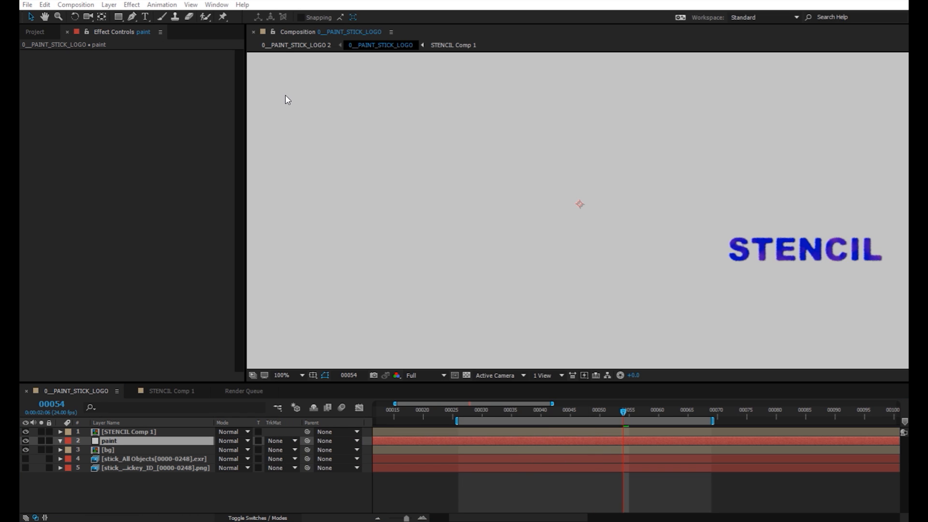
- Apply the Paint & Stick effect from the Effect menu to the paint layer
click(132, 4)
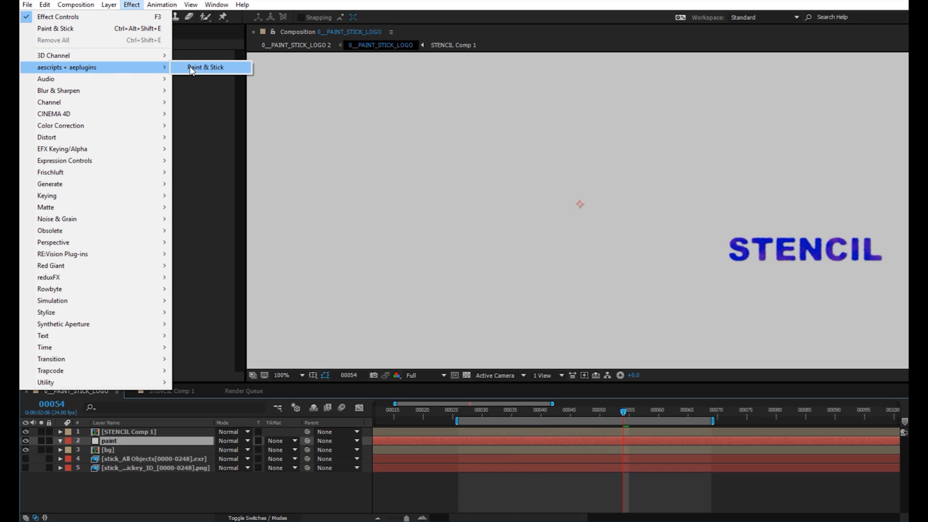
click(204, 66)
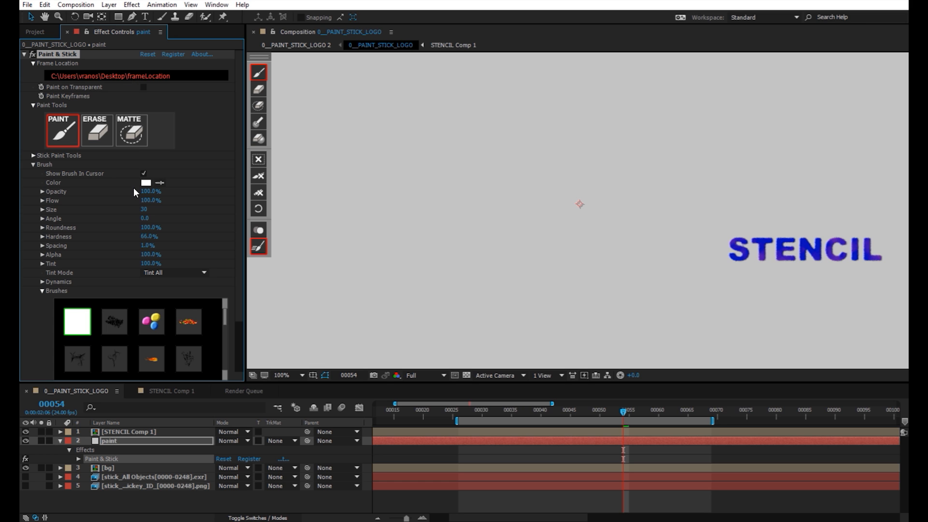
- Set the brush colour to black, size 13, and store paint data in the frameLocation folder
click(149, 183)
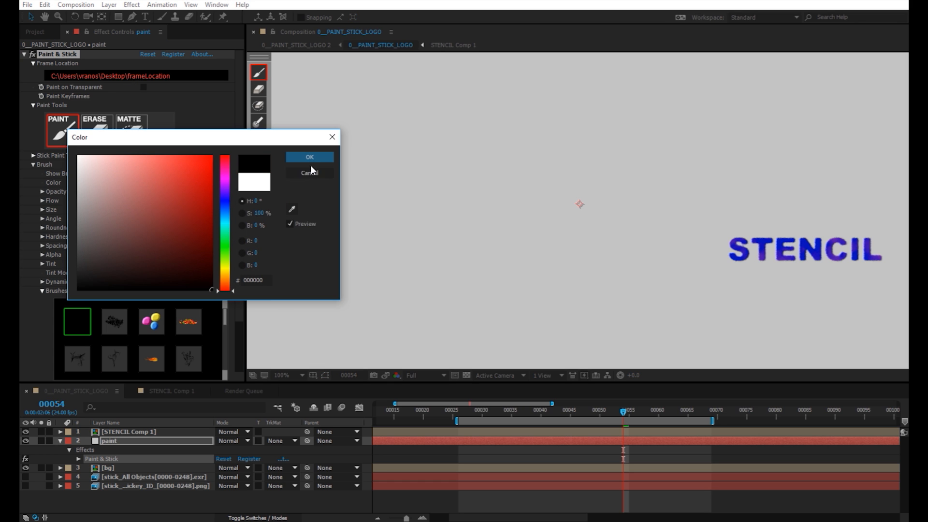
click(308, 156)
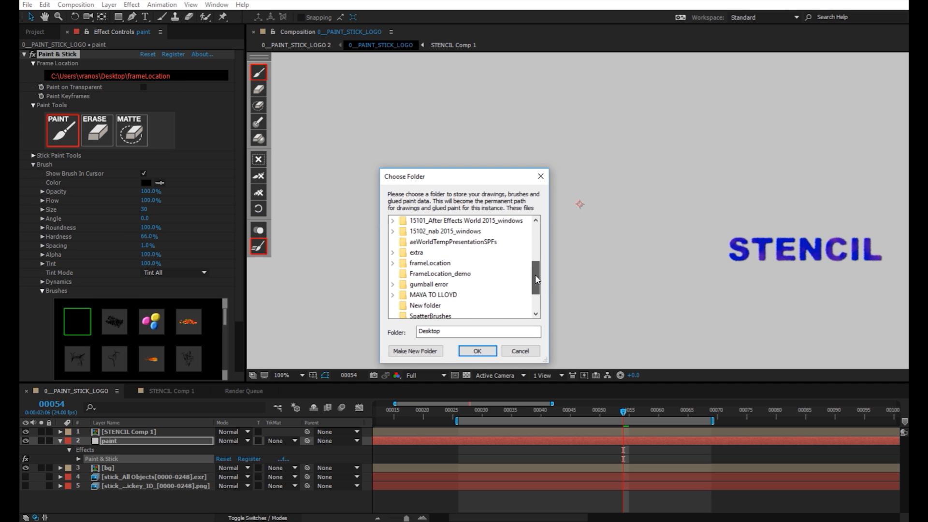
click(430, 263)
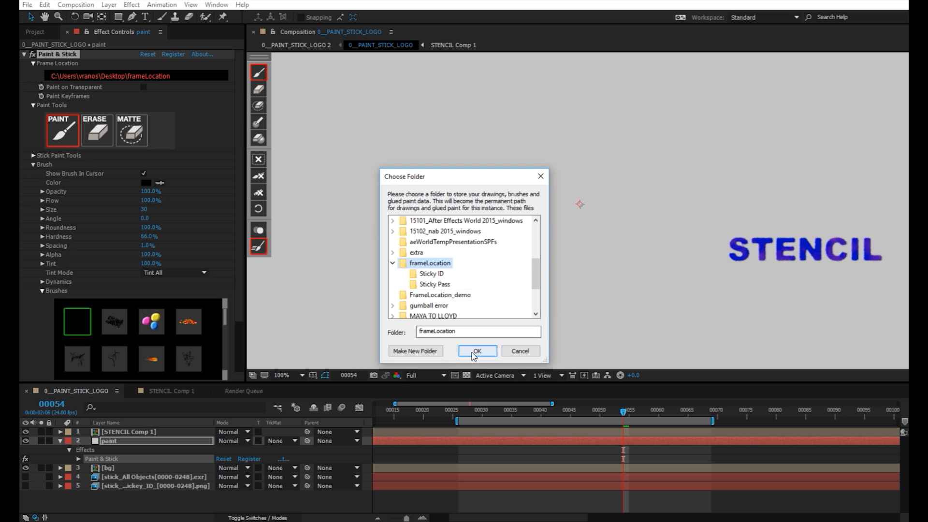
click(476, 349)
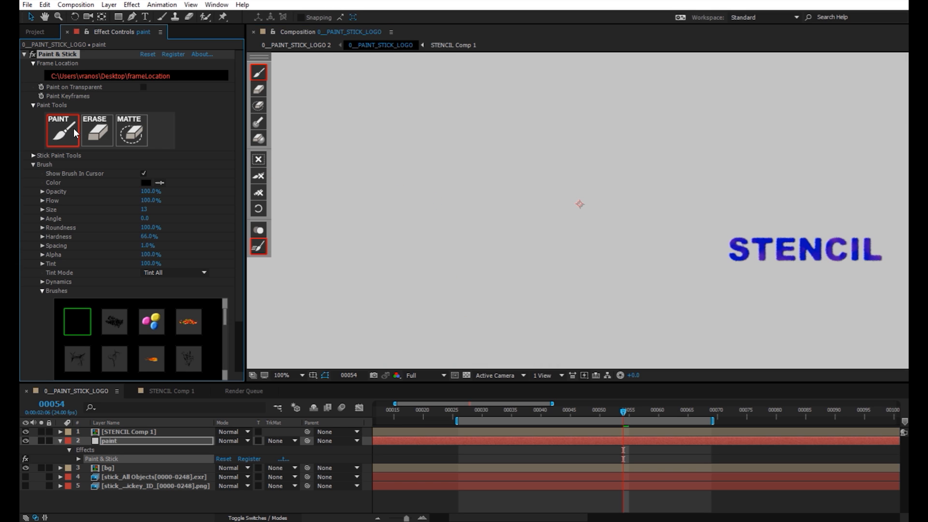
- Draw a looping black paint stroke in the composition, then switch to matte strokes
click(531, 317)
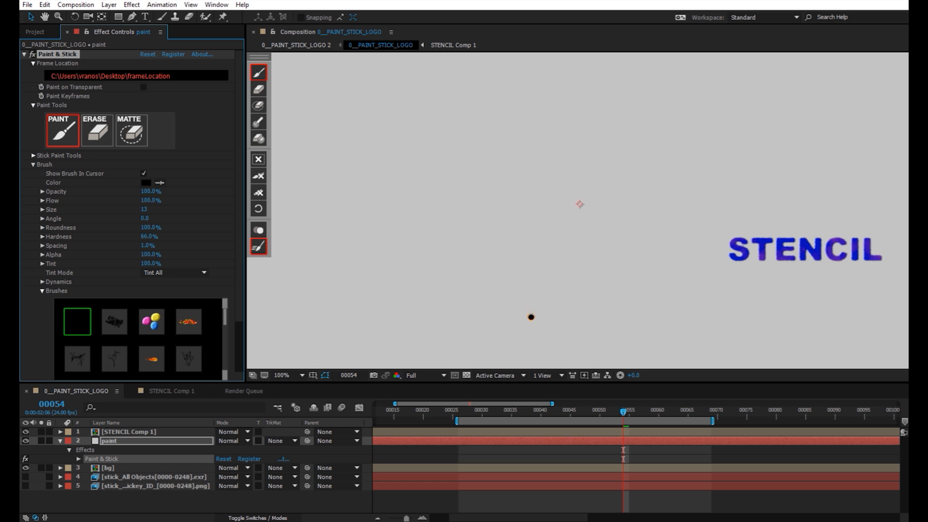
drag(531, 317, 596, 182)
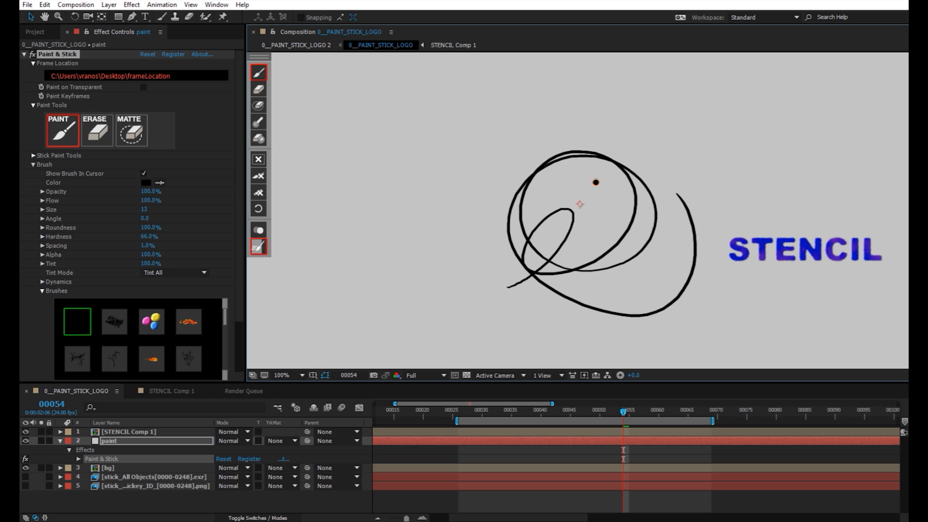
click(130, 130)
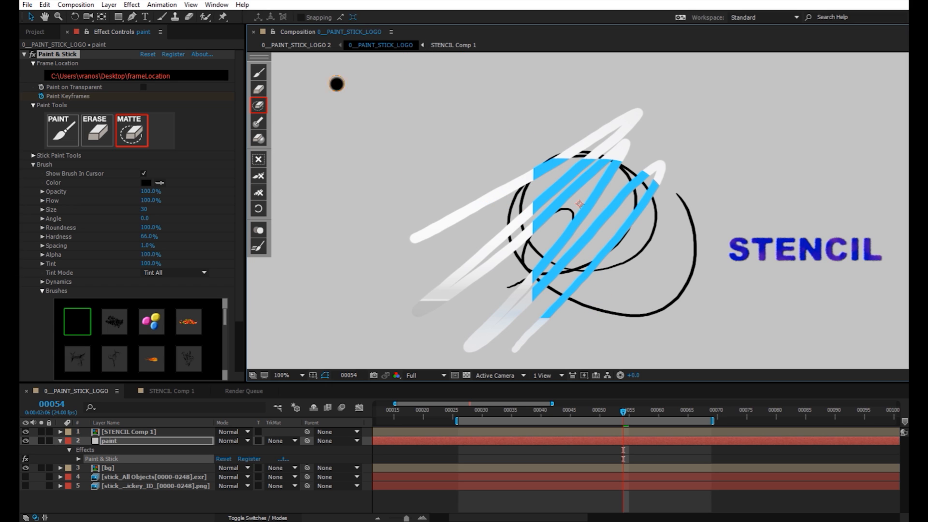
- Erase part of the painted strokes with the ERASE tool
click(96, 130)
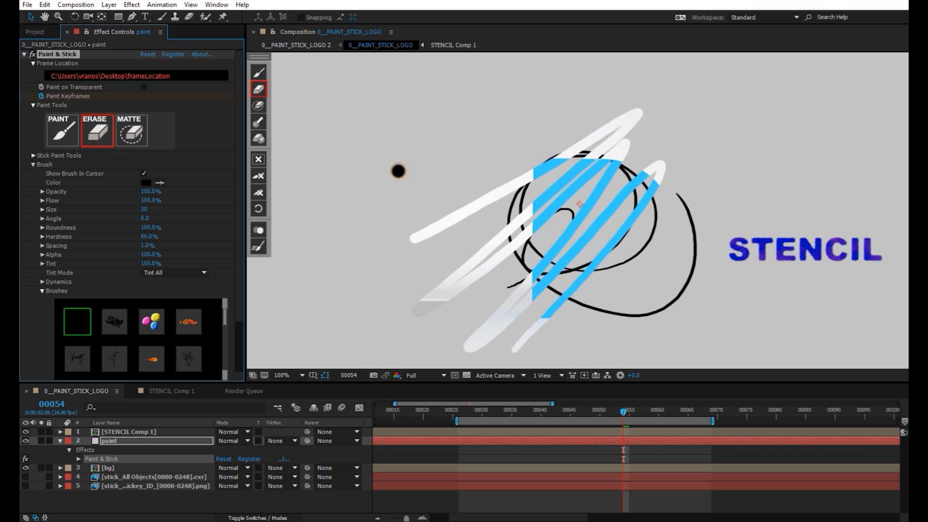
mouse_move(536, 307)
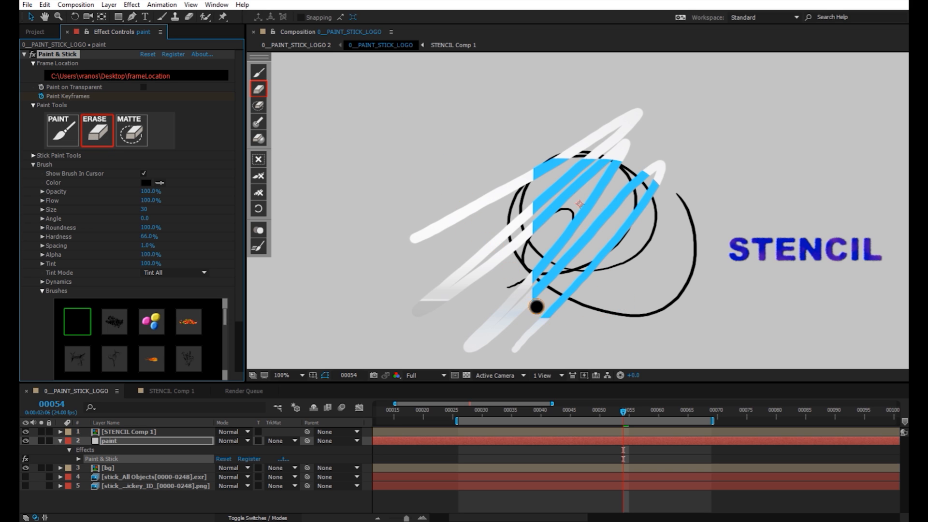
drag(536, 306, 568, 245)
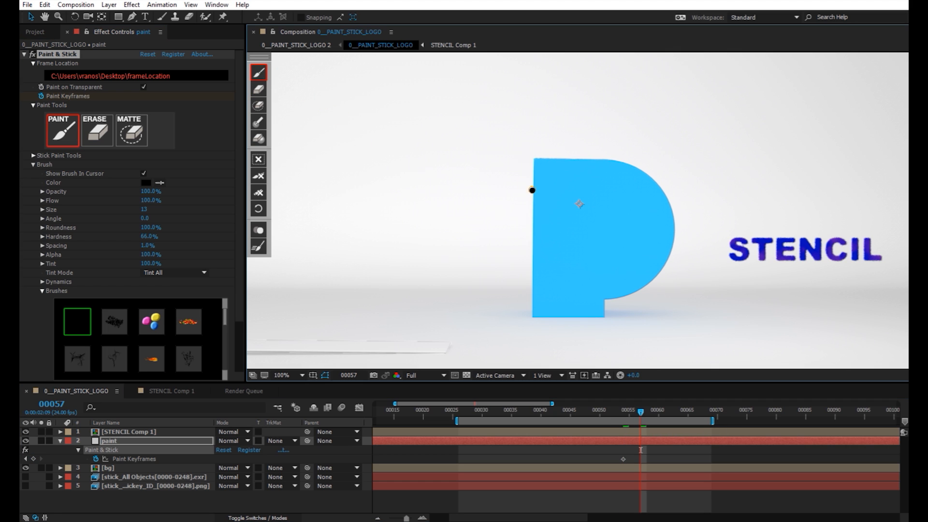
- Draw a black test circle on the P logo and select its paint keyframe for deletion
drag(533, 190, 580, 203)
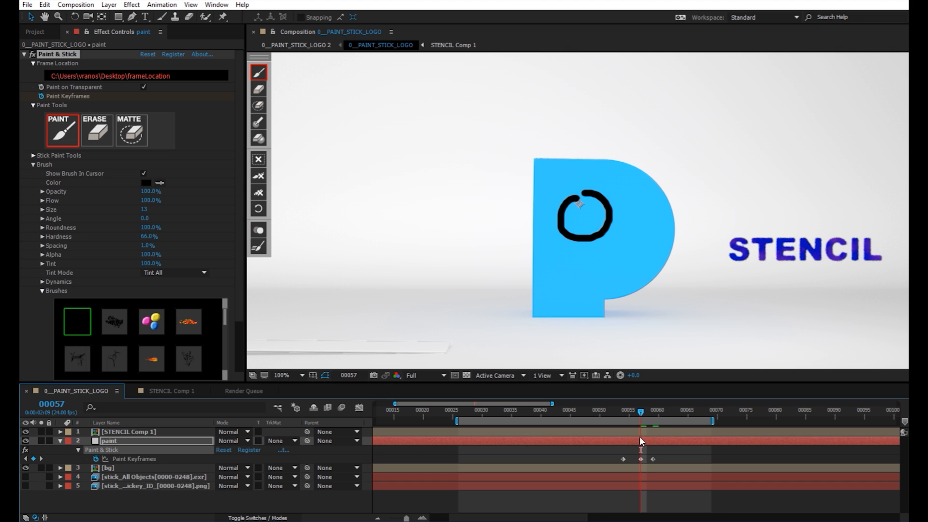
click(257, 158)
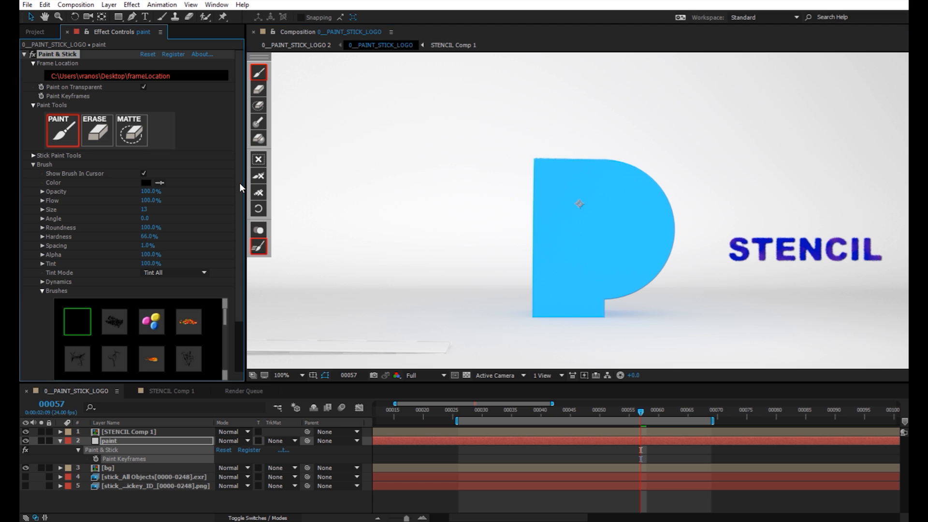
- Scroll Effect Controls down to the brush size, hardness and dynamics settings
scroll(down, 3)
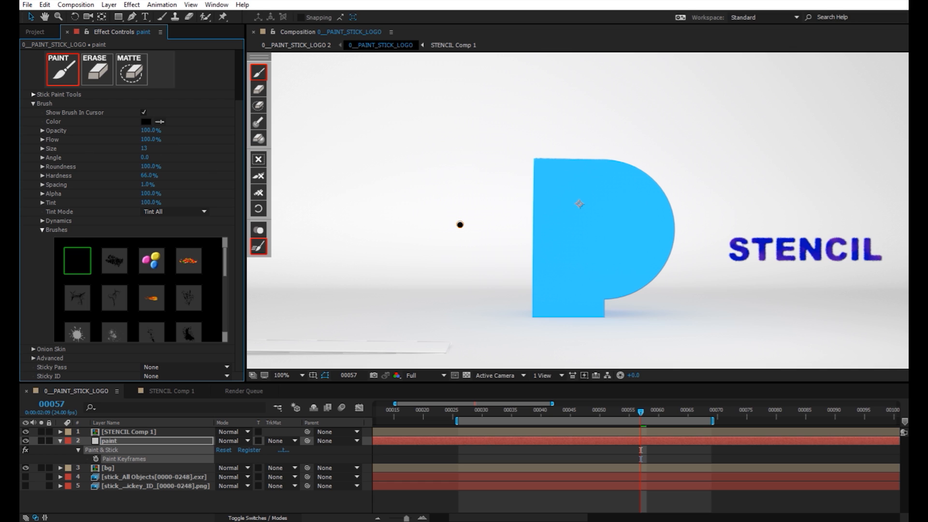
mouse_move(459, 215)
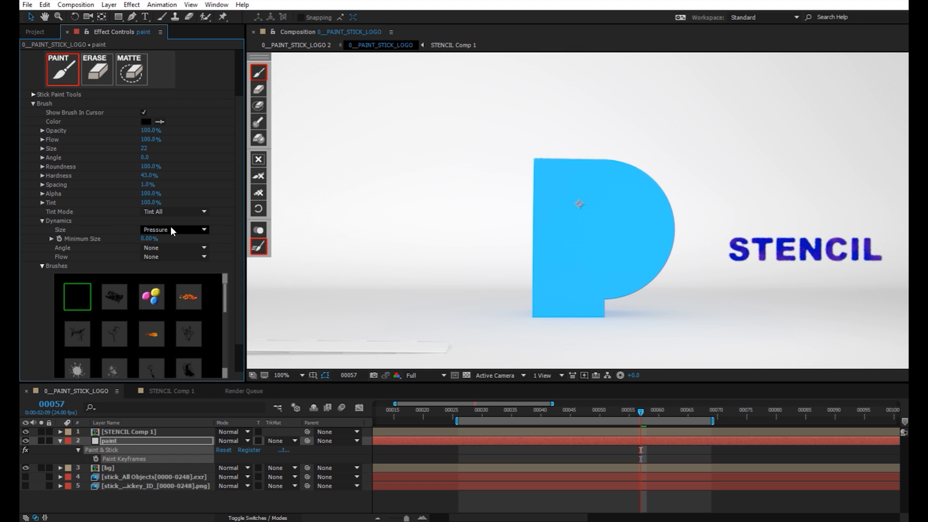
mouse_move(284, 205)
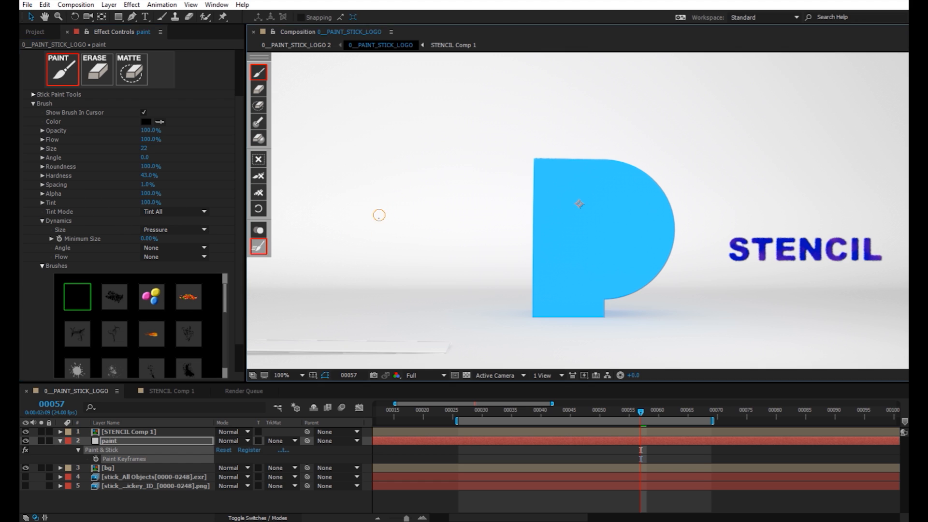
- Drag the brush Size up to about 364 so its outline surrounds the STENCIL text
drag(379, 215, 476, 118)
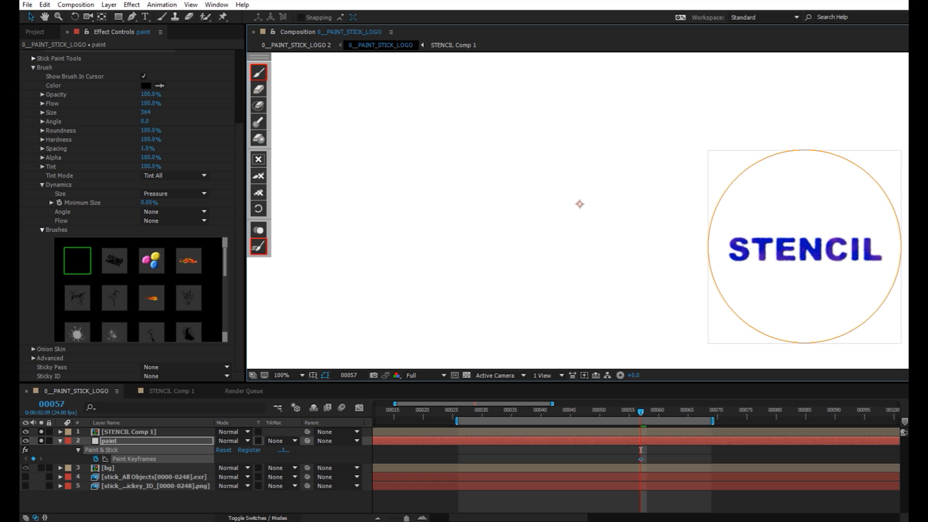
- Capture the STENCIL text as a brush, then return to the default round brush
click(114, 261)
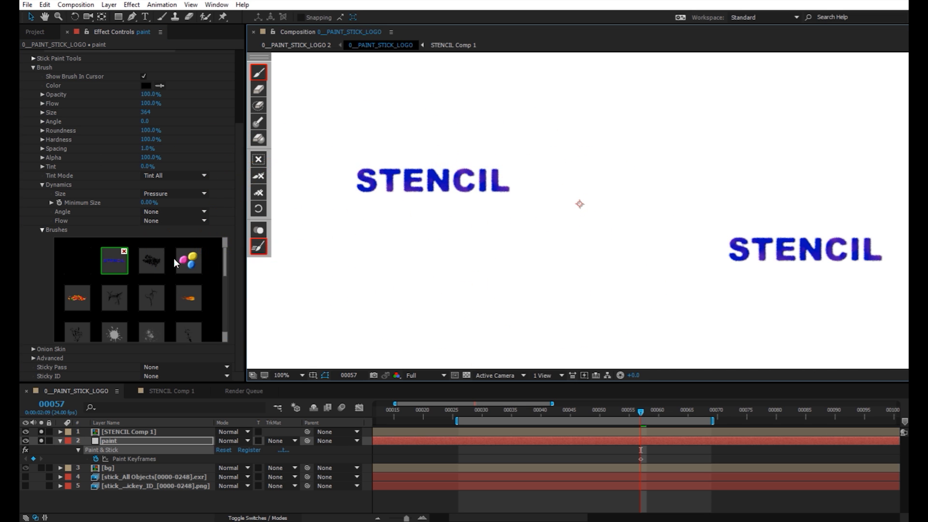
click(76, 260)
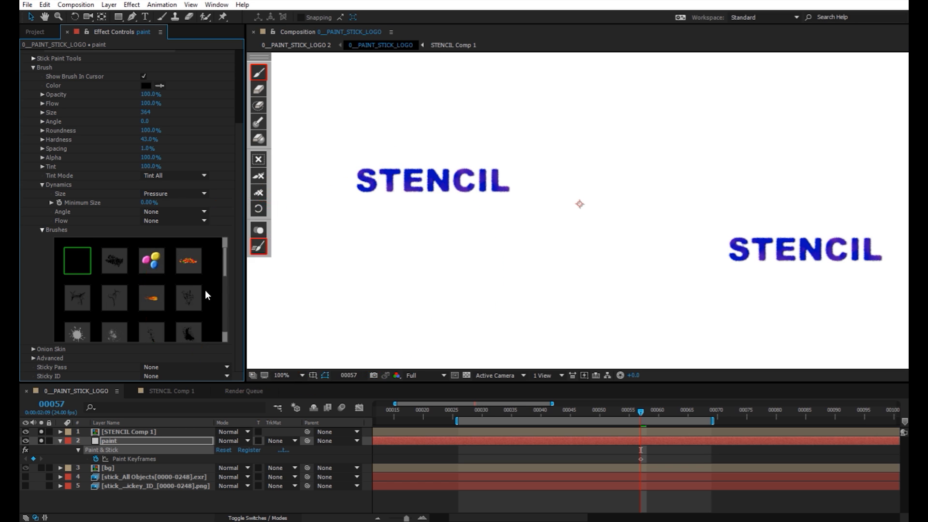
mouse_move(34, 360)
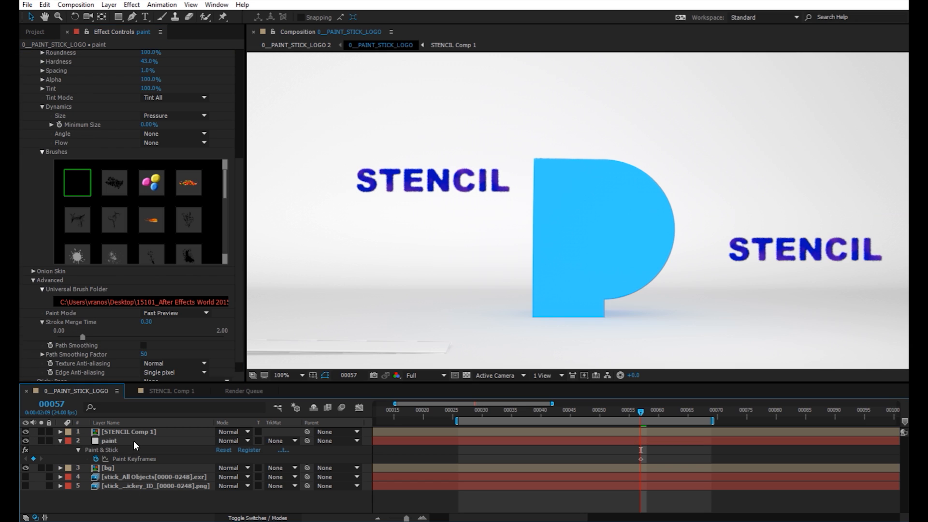
- Select the paint layer in the timeline to bring up its settings
click(126, 431)
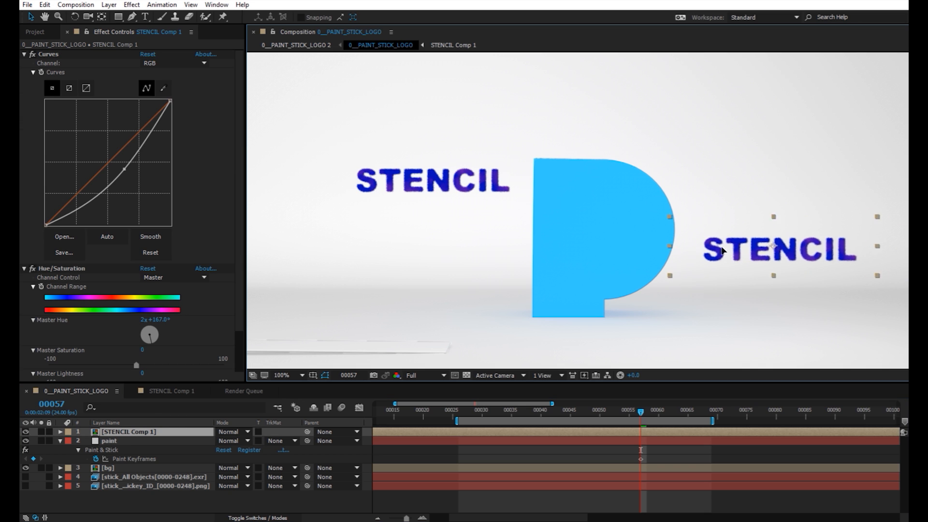
- Move the STENCIL text onto the blue P, then select the paint layer's Paint & Stick settings
drag(778, 249, 607, 228)
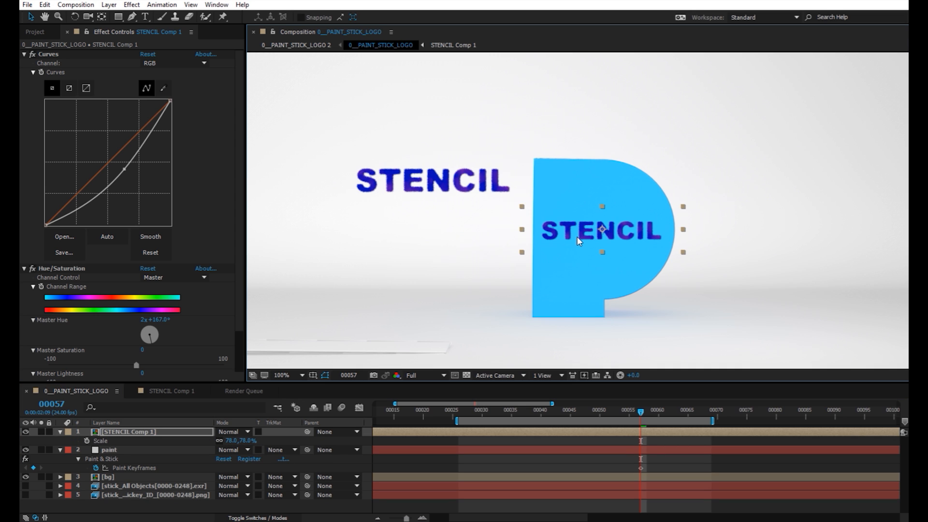
click(109, 449)
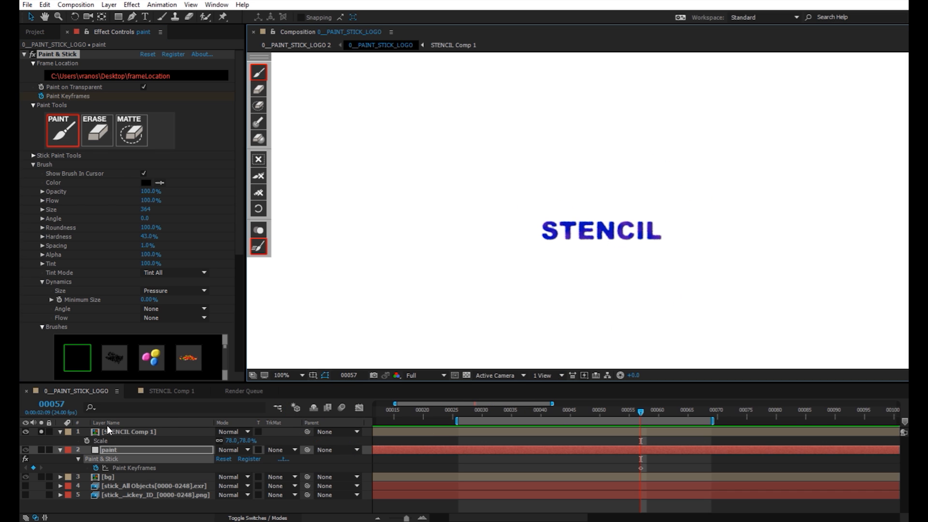
- Remove the STENCIL Comp 1 layer and select the paint layer, scrolling Effect Controls to Advanced
click(128, 431)
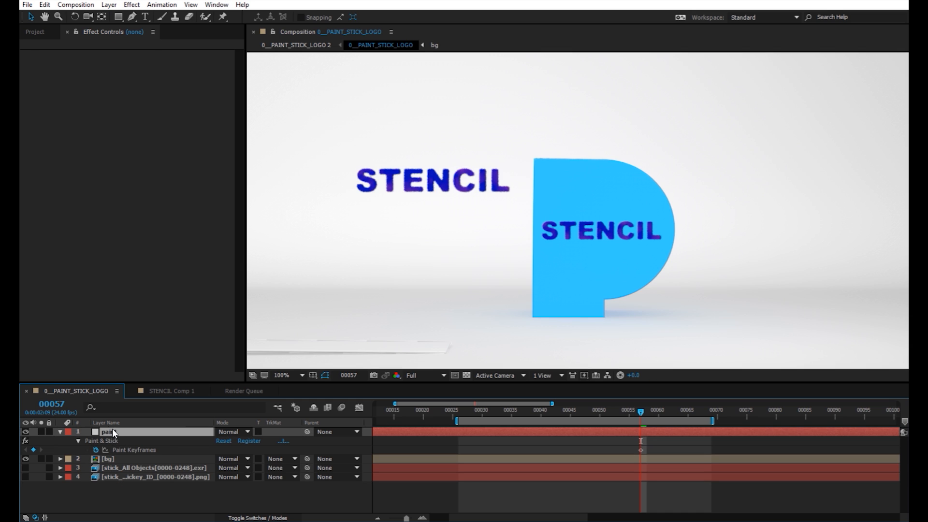
click(109, 431)
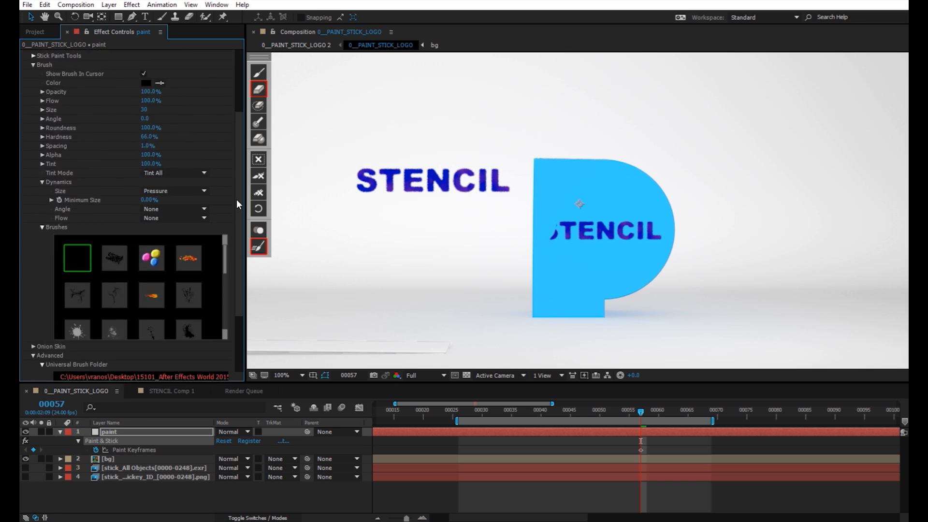
scroll(down, 3)
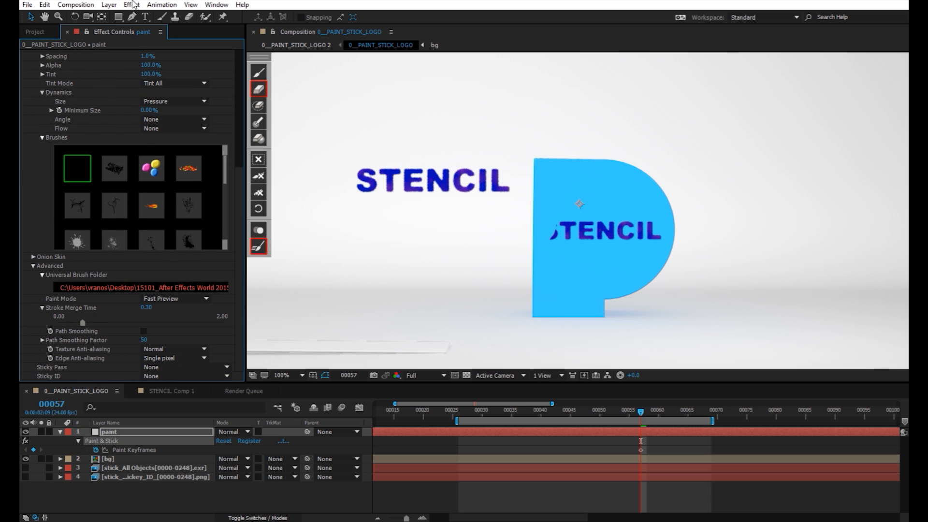
- Apply Fast Blur to the paint layer and raise its blur amount
click(128, 5)
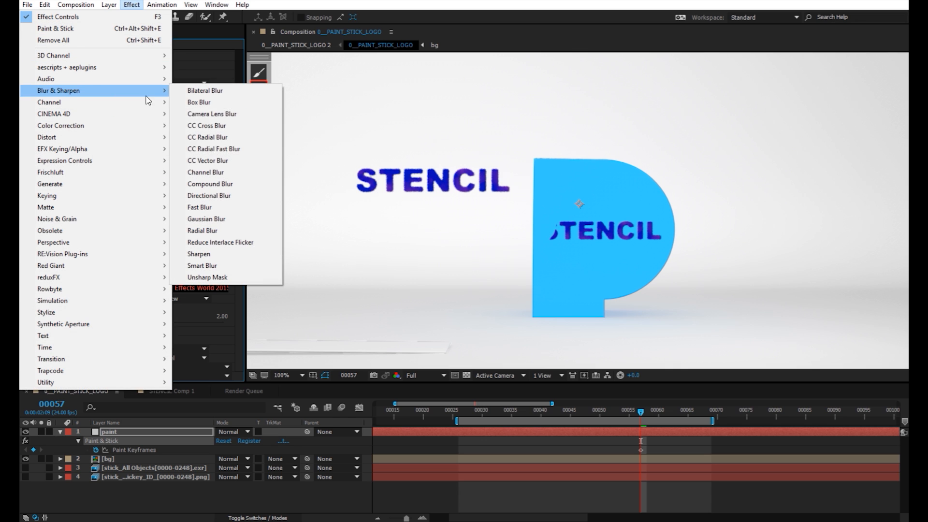
click(199, 207)
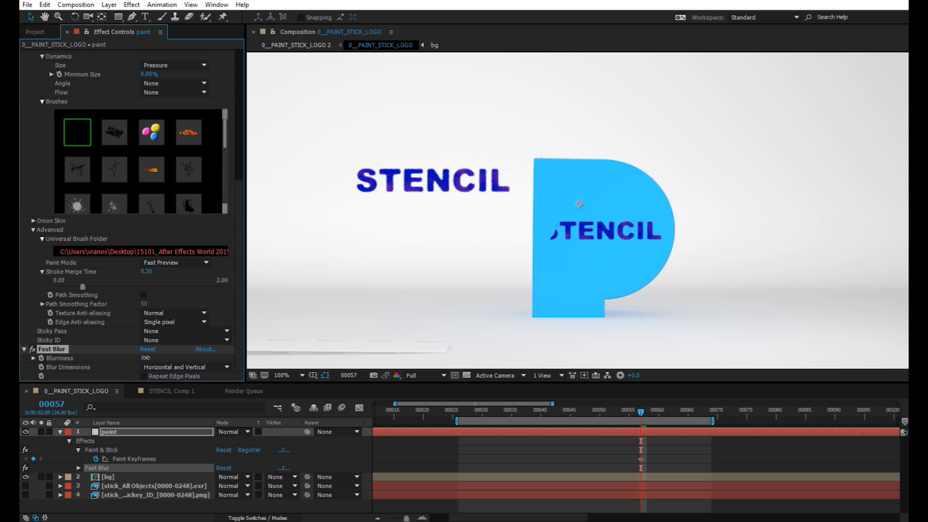
drag(146, 357, 165, 357)
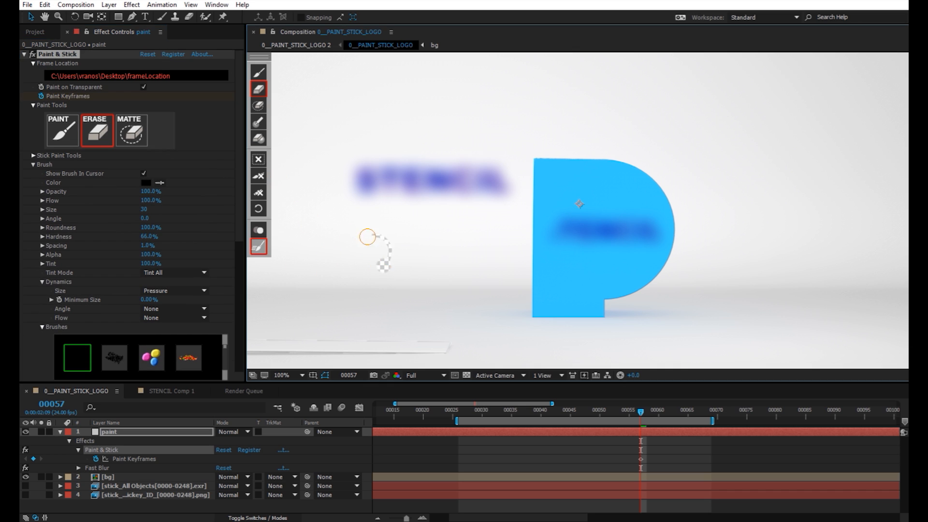
- Switch from erasing back to painting and scribble black strokes over the logo
click(62, 130)
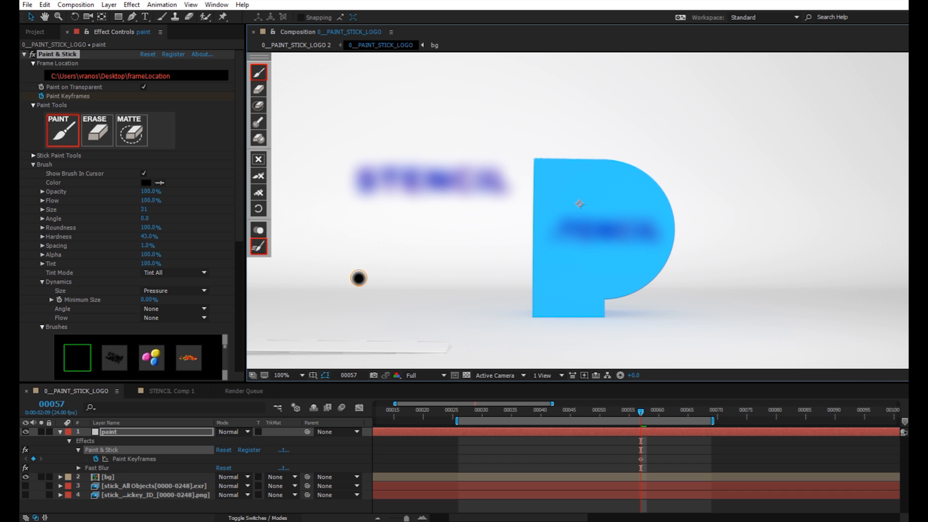
drag(359, 278, 580, 189)
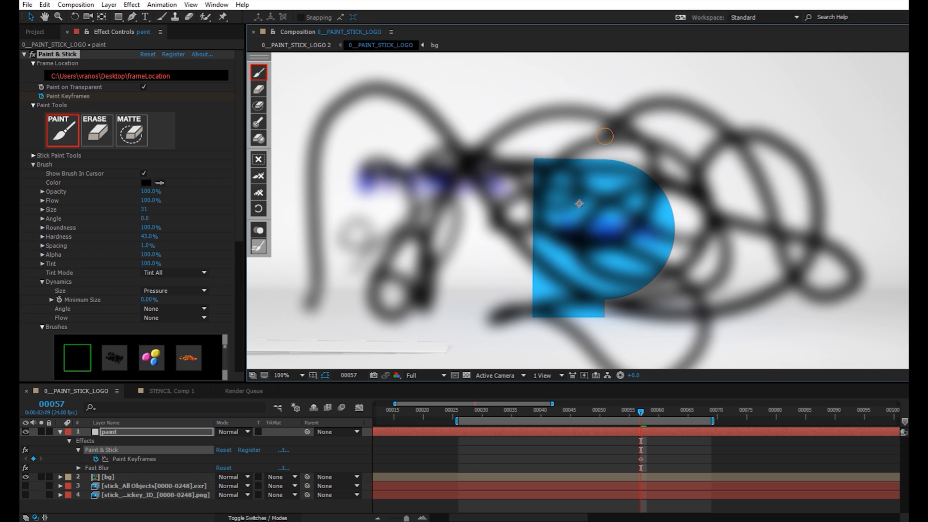
mouse_move(311, 259)
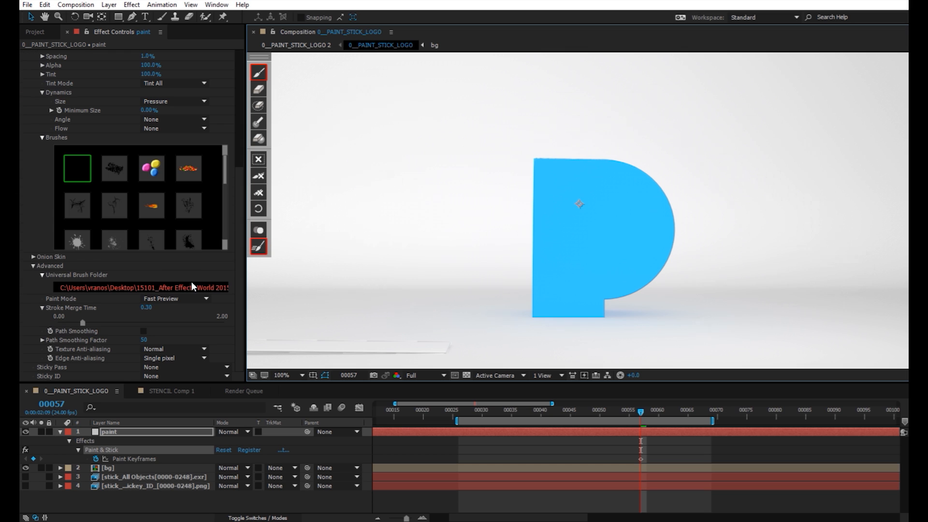
- Zoom out and enable Path Smoothing with a smoothing factor of 95
click(143, 330)
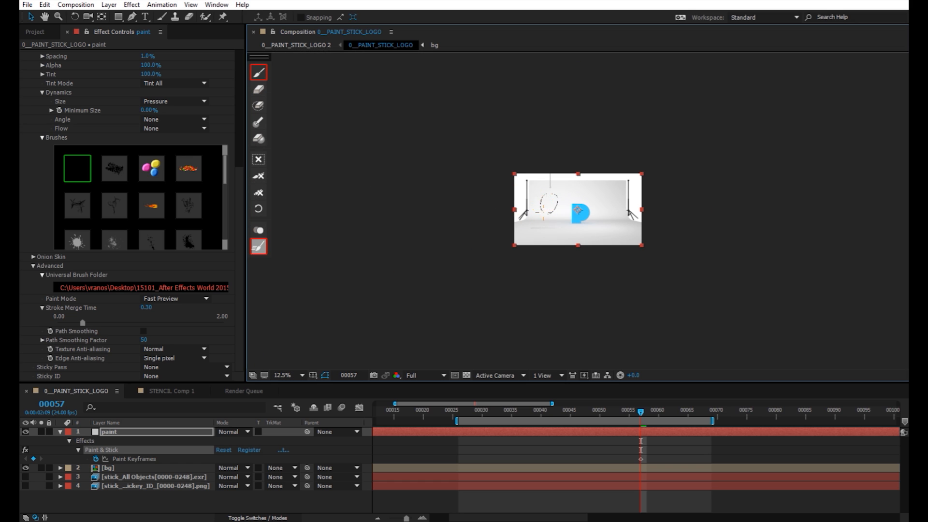
click(279, 375)
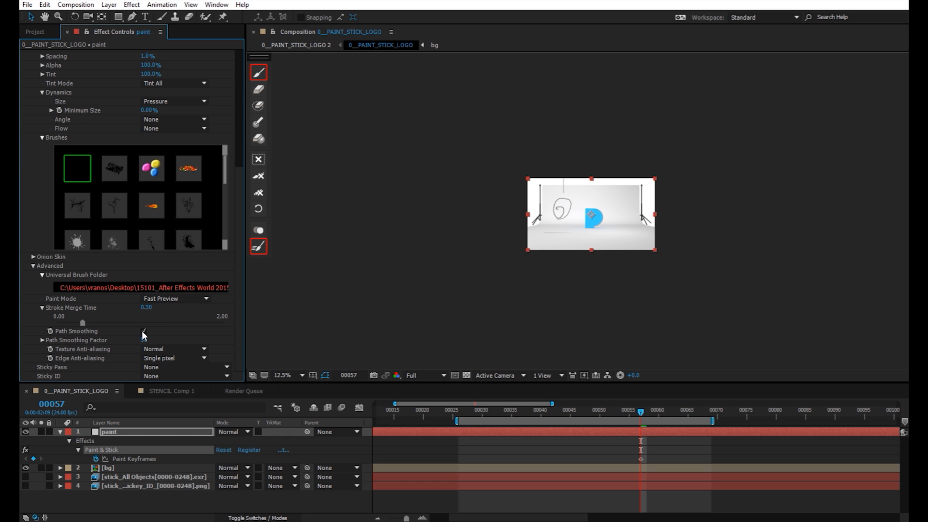
click(143, 331)
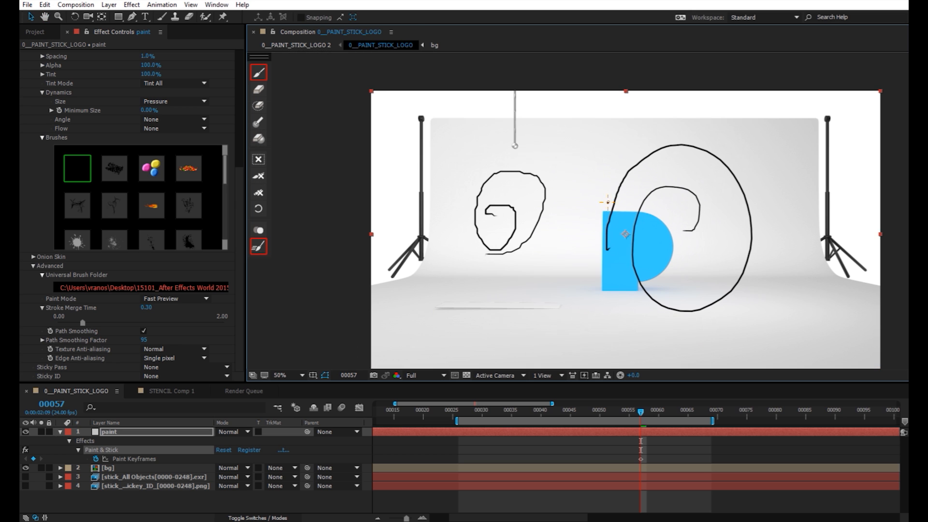
- Set the composition view magnification to 100%
click(286, 374)
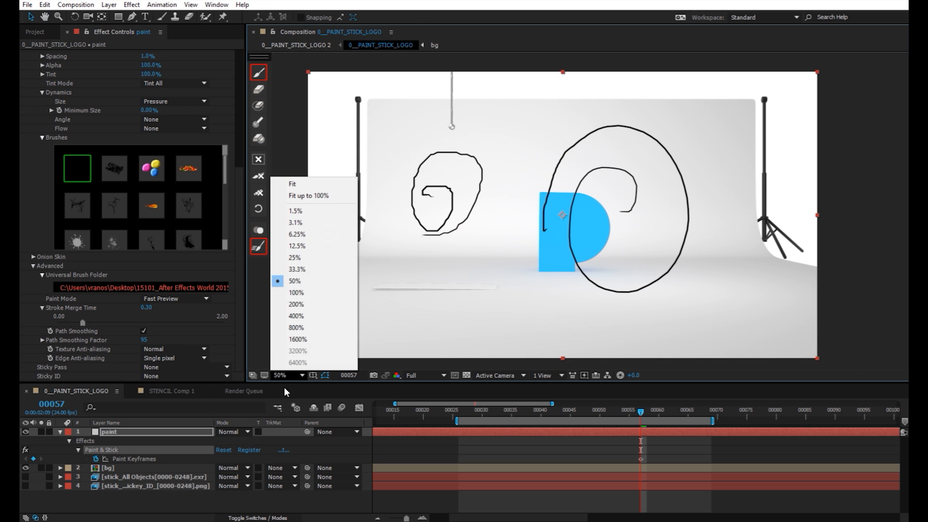
click(296, 292)
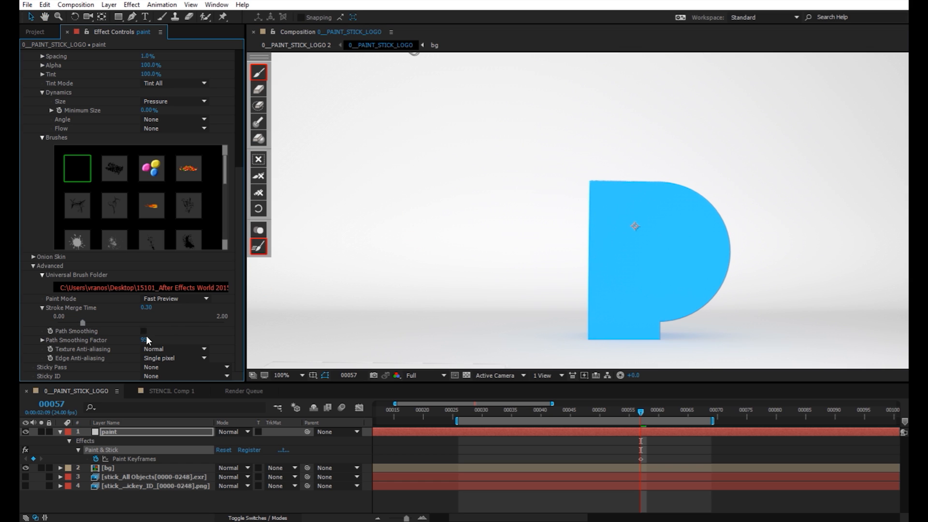
- Paint long smooth black looping strokes across the blue P
drag(332, 290, 597, 183)
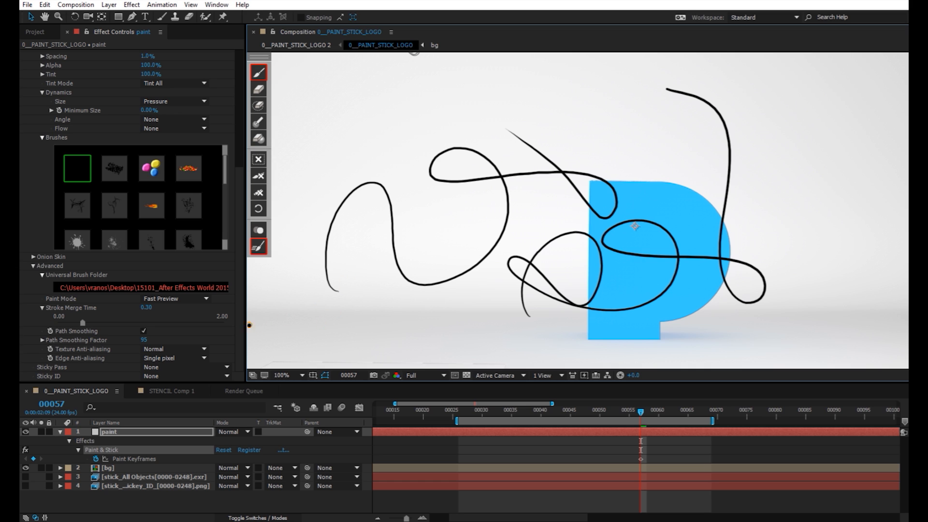
- Turn Path Smoothing off in the Paint & Stick Advanced section
click(142, 331)
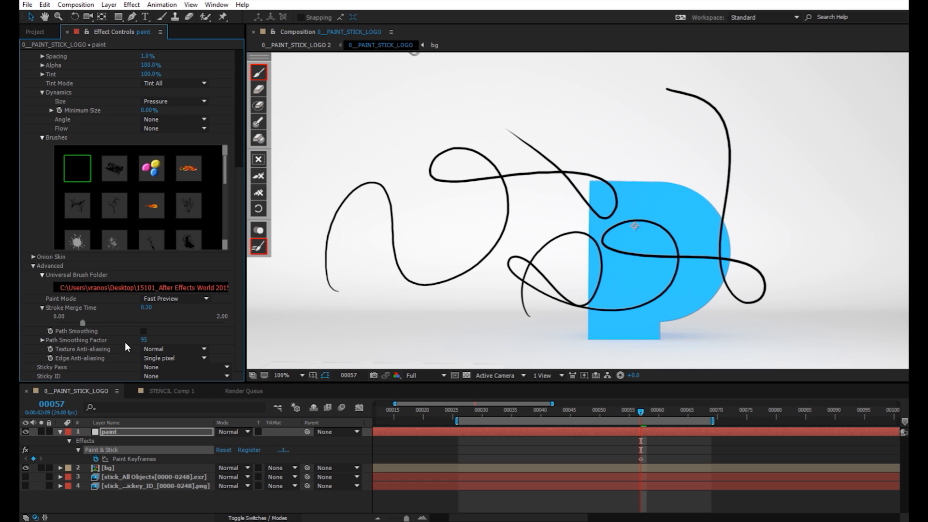
mouse_move(124, 348)
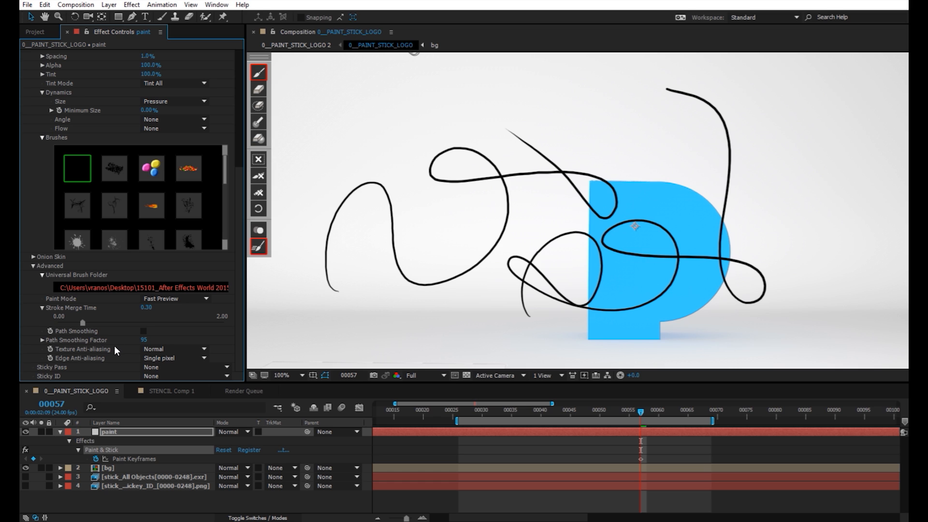
mouse_move(117, 354)
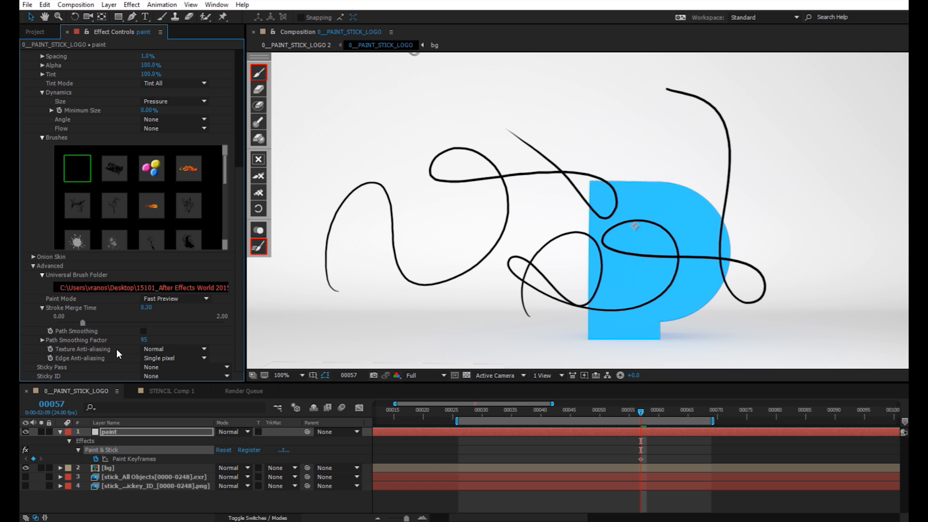
mouse_move(118, 361)
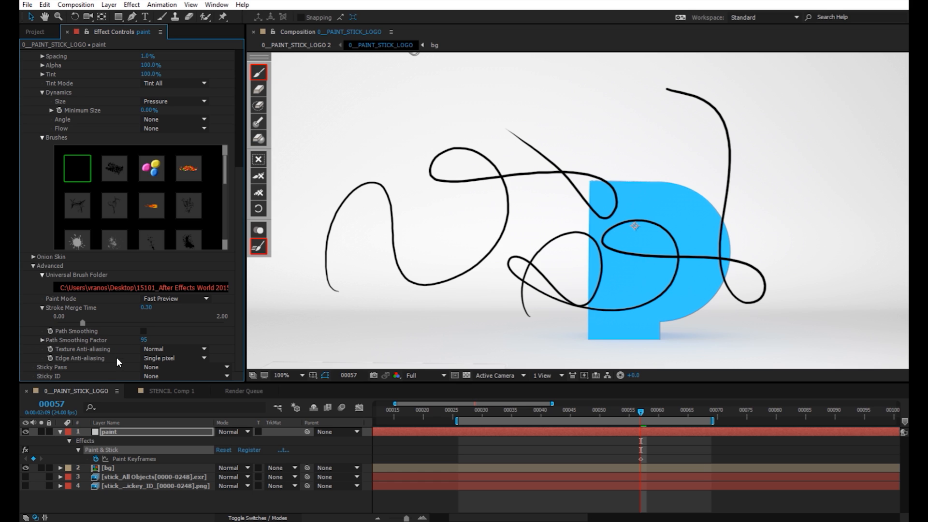